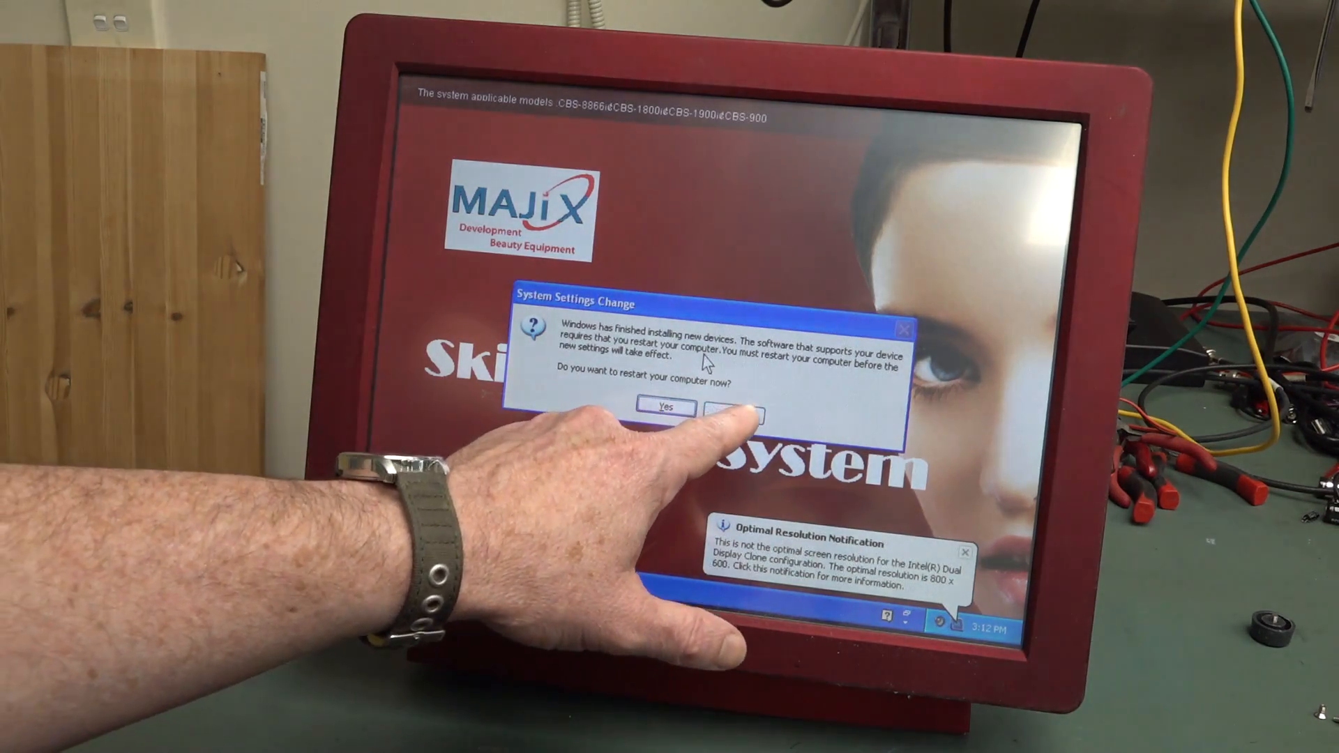
# Decline the restart via No and close the Optimal Resolution Notification balloon.
pyautogui.click(736, 416)
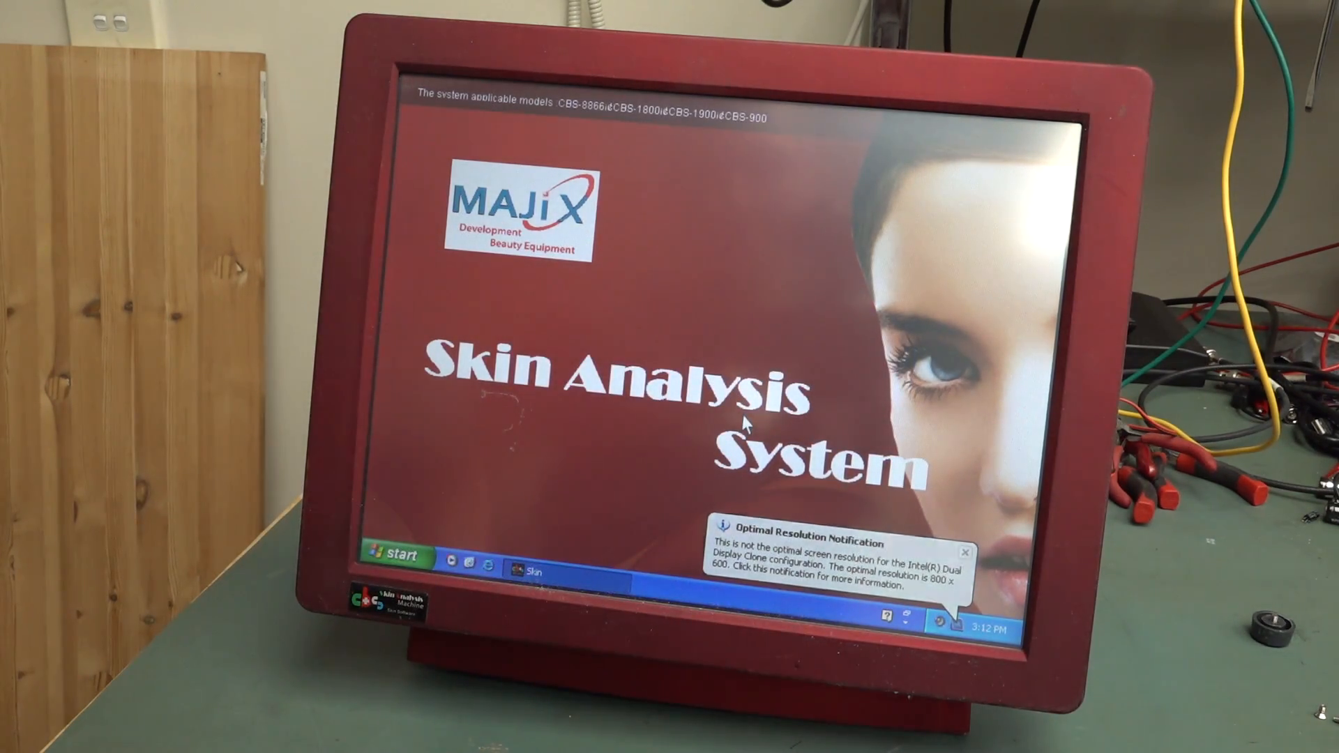
pyautogui.click(965, 552)
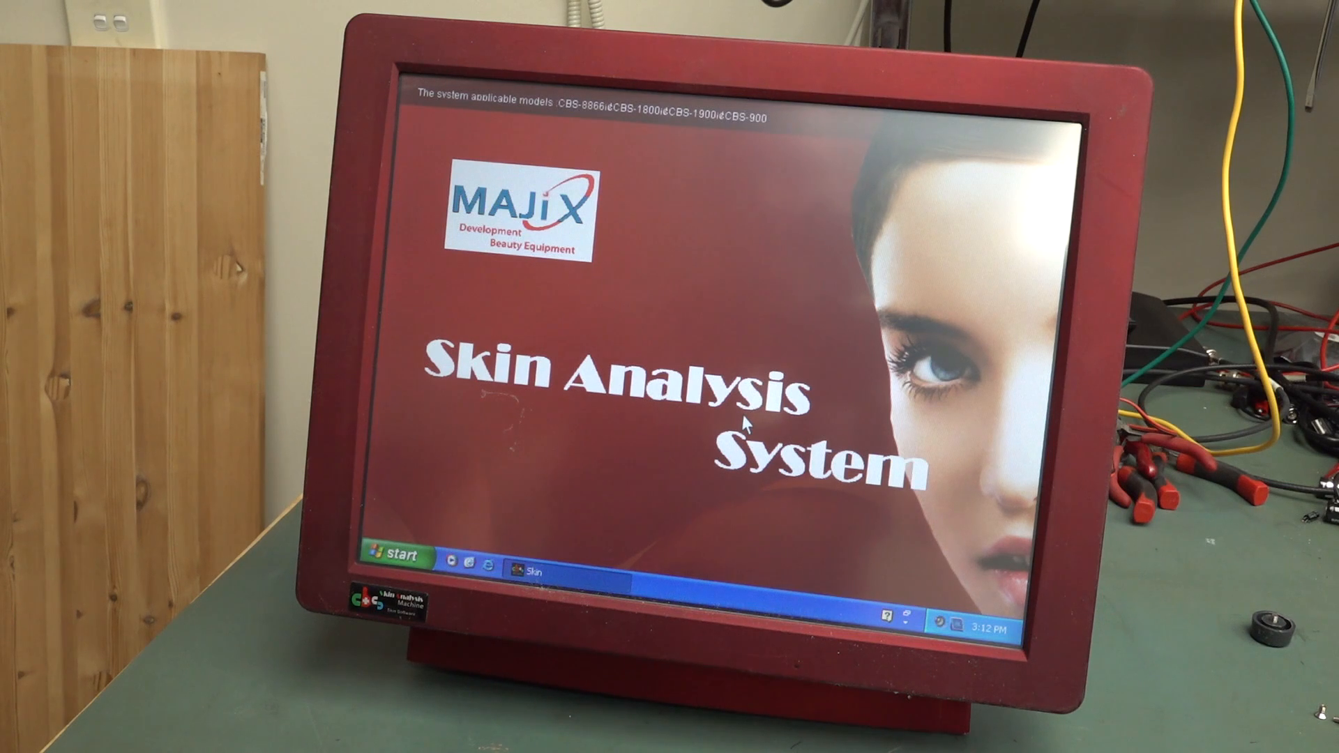